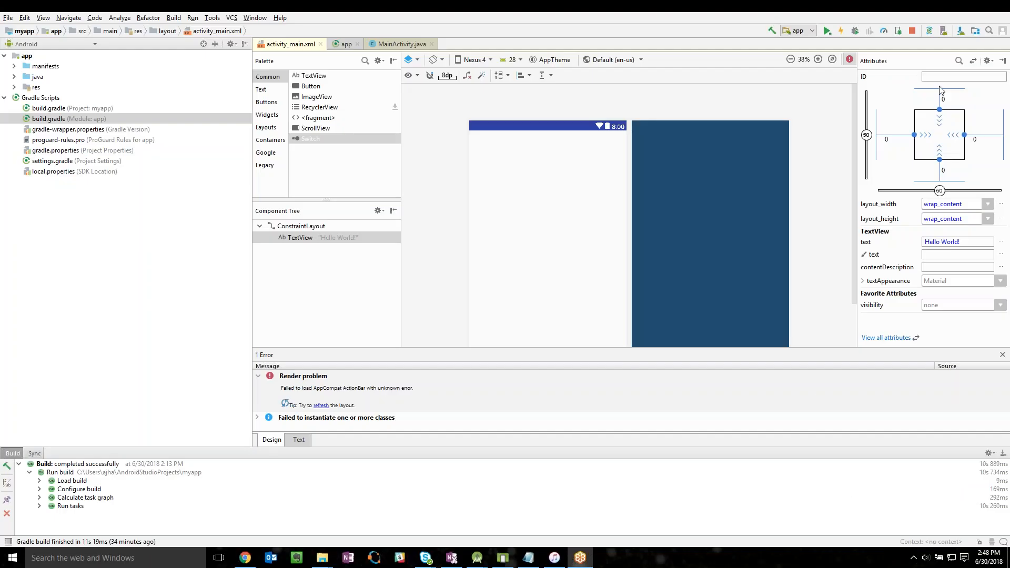
mouse_move(982, 30)
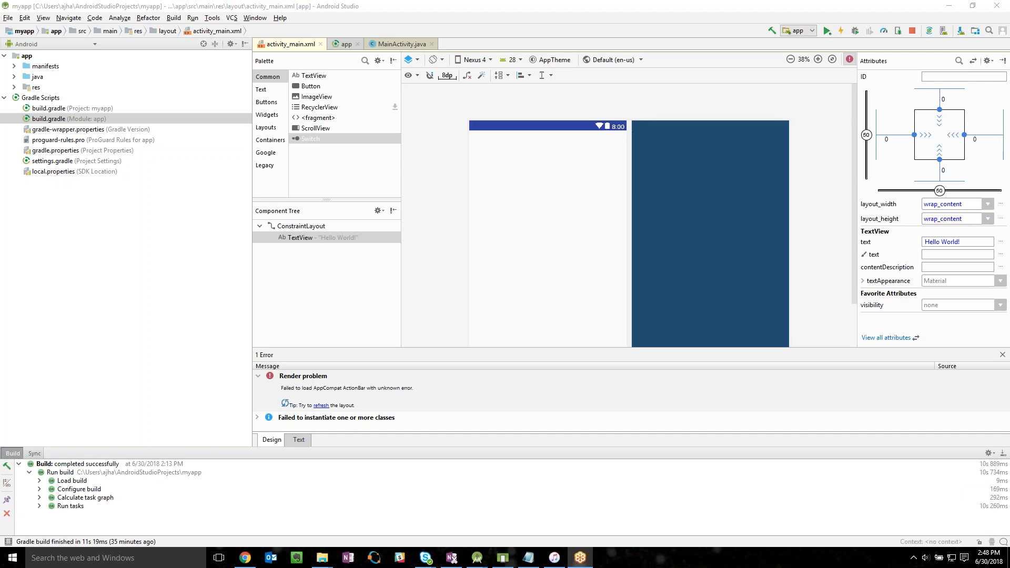
mouse_move(319, 315)
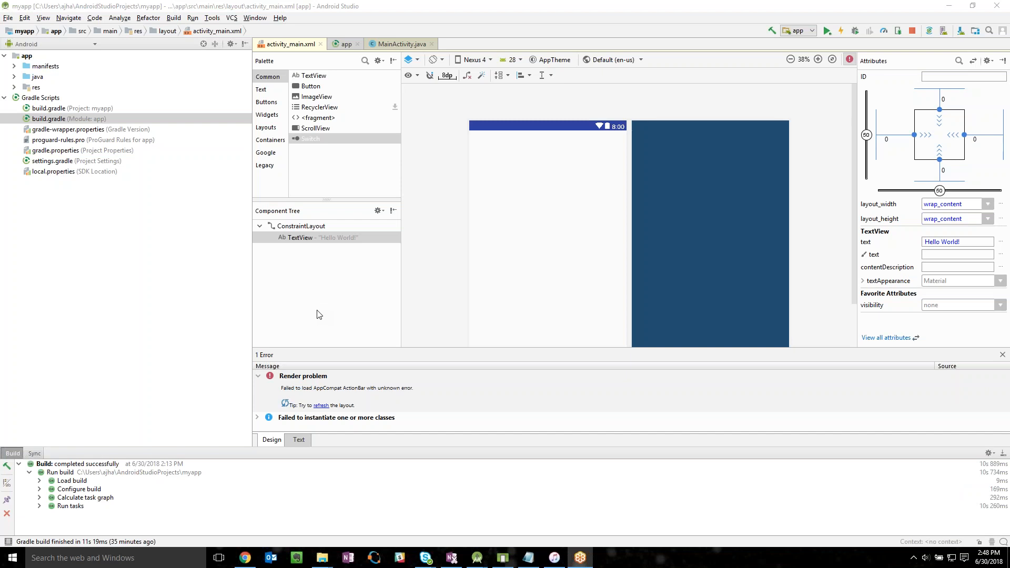
mouse_move(344, 310)
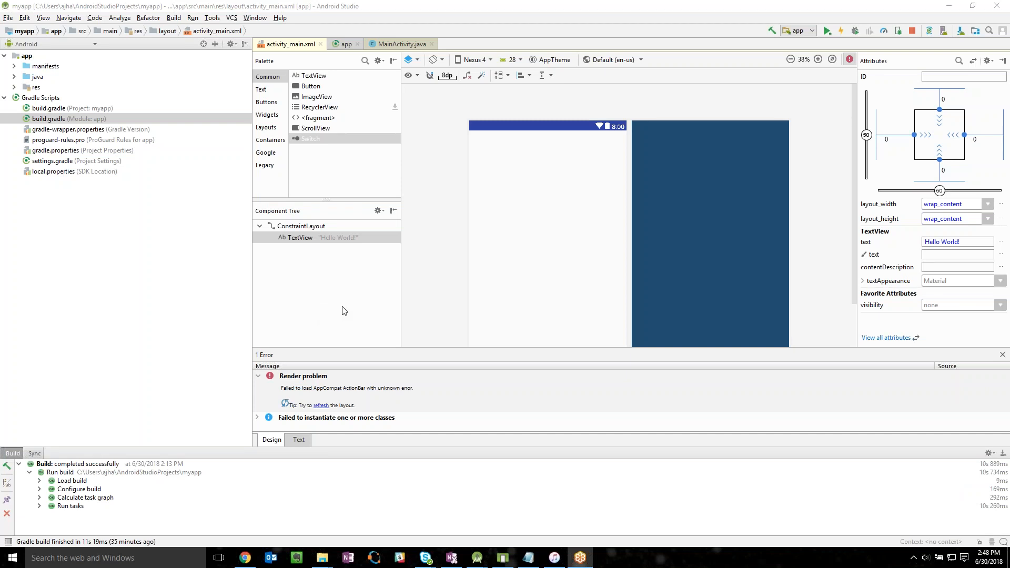
mouse_move(371, 313)
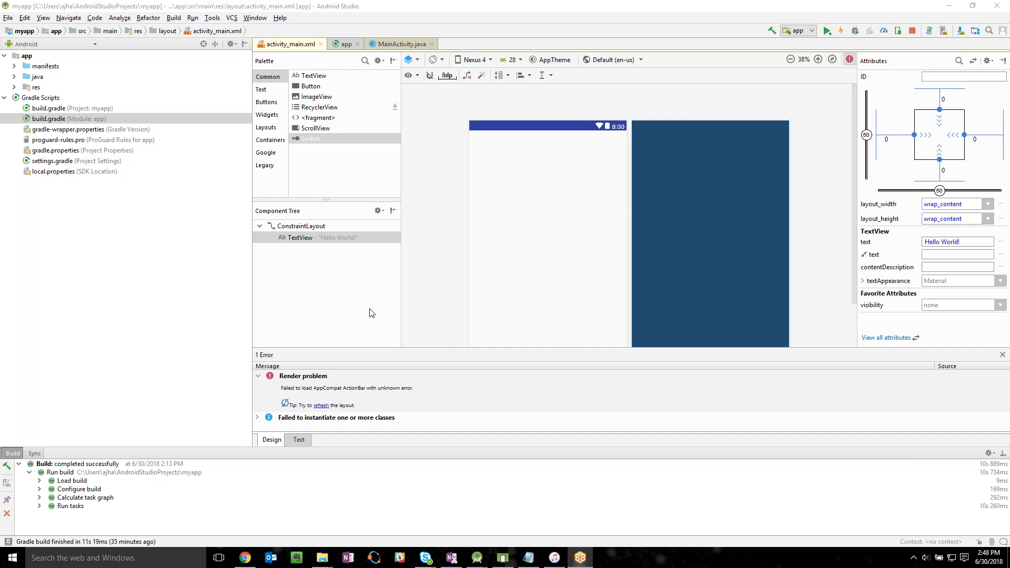
mouse_move(391, 332)
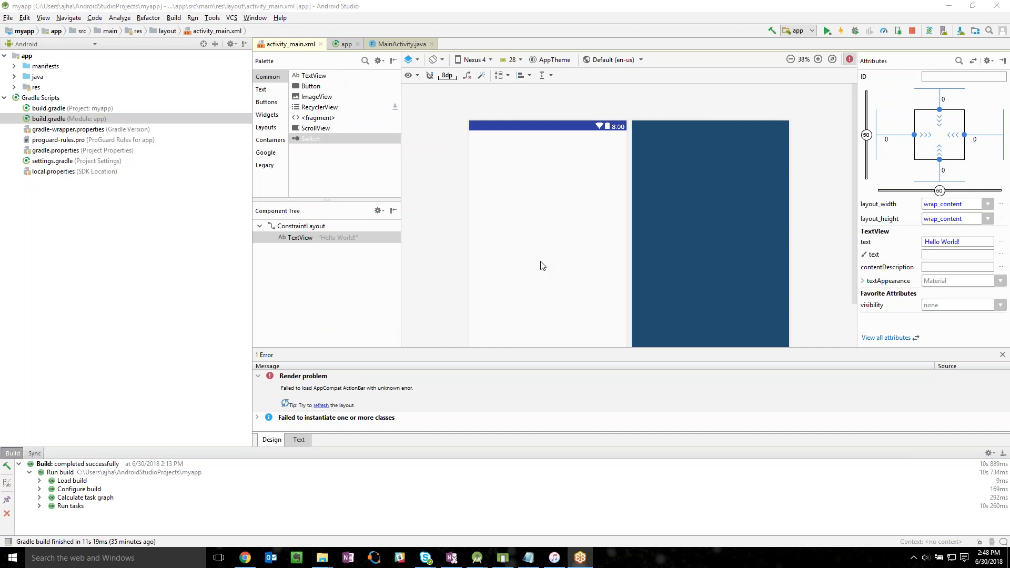
mouse_move(546, 243)
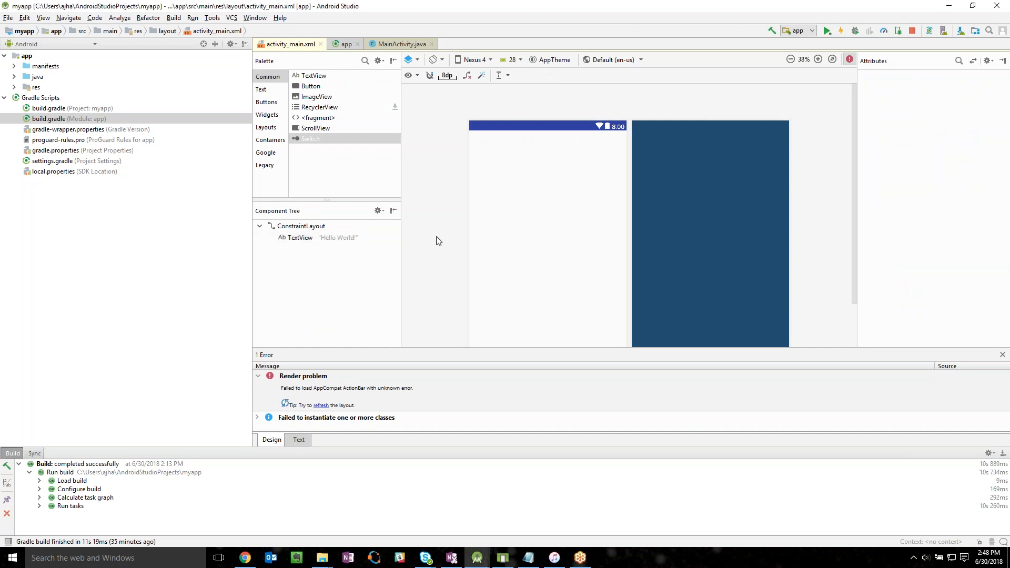
mouse_move(435, 231)
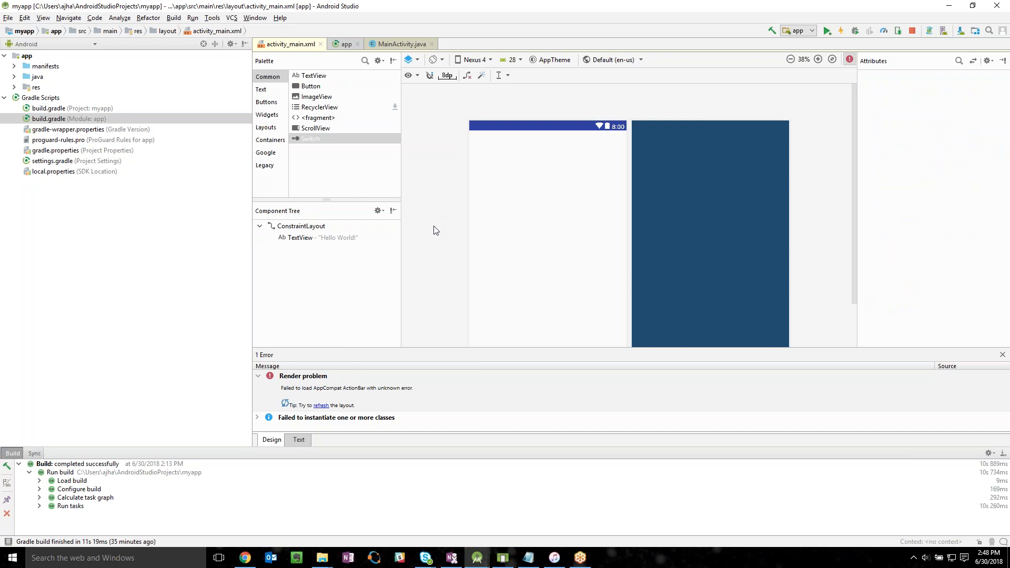
mouse_move(271, 440)
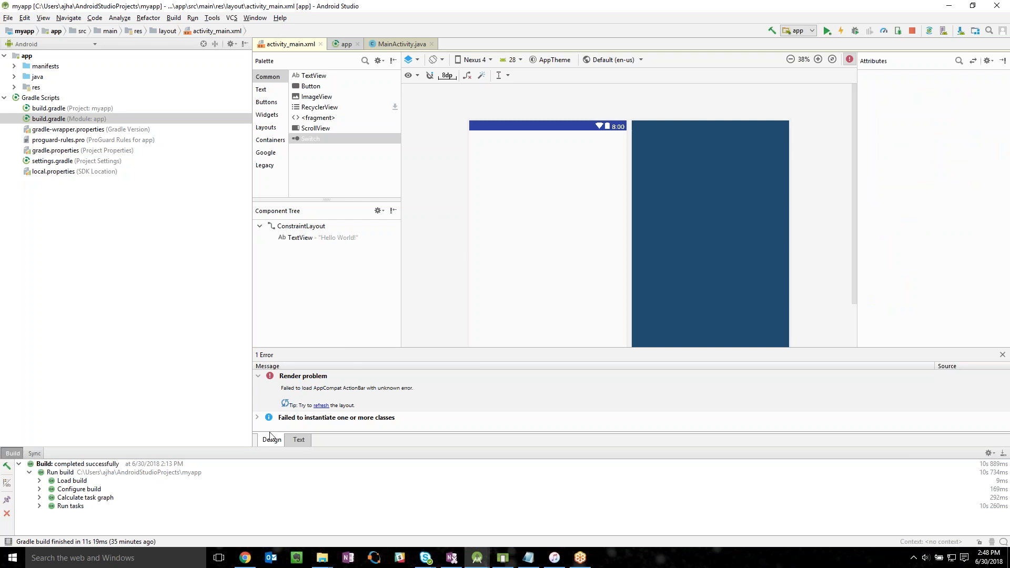
Switch activity_main.xml to its XML Text view with the Preview pane.
left_click(298, 440)
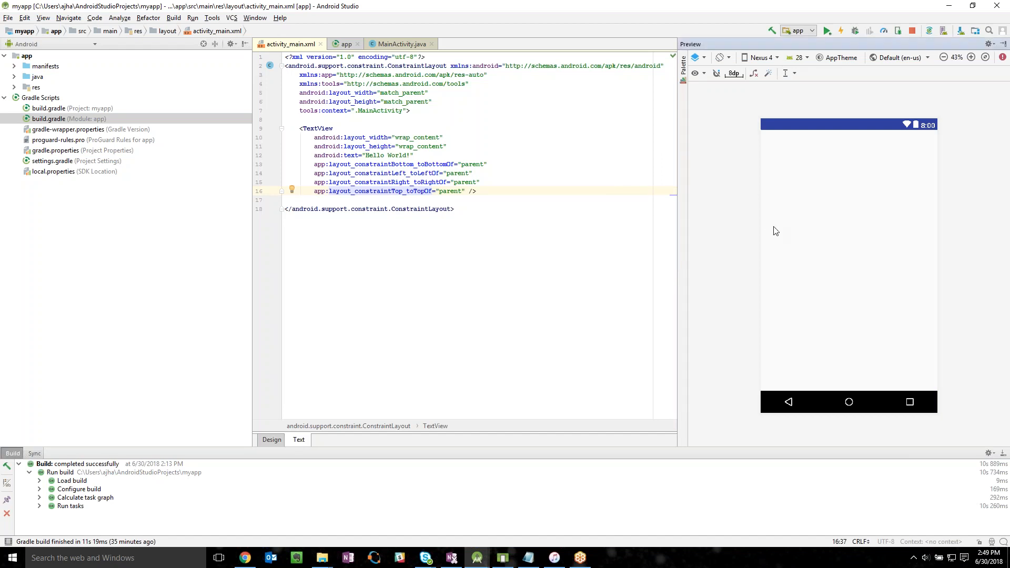
mouse_move(817, 265)
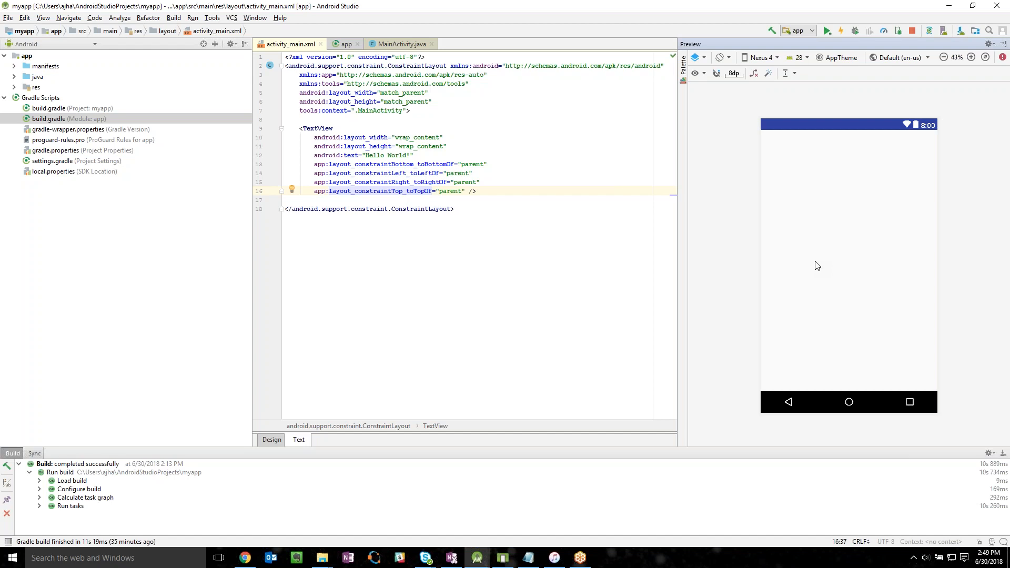
mouse_move(1003, 60)
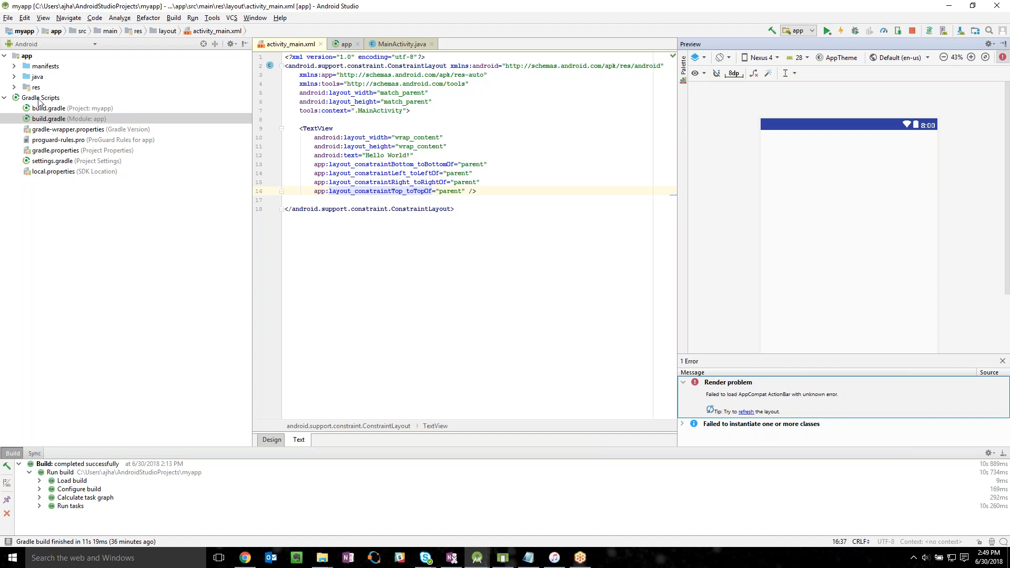
Open the app build.gradle, using appcompat-v7 28.0.0-alpha1, and sync Gradle.
left_click(39, 97)
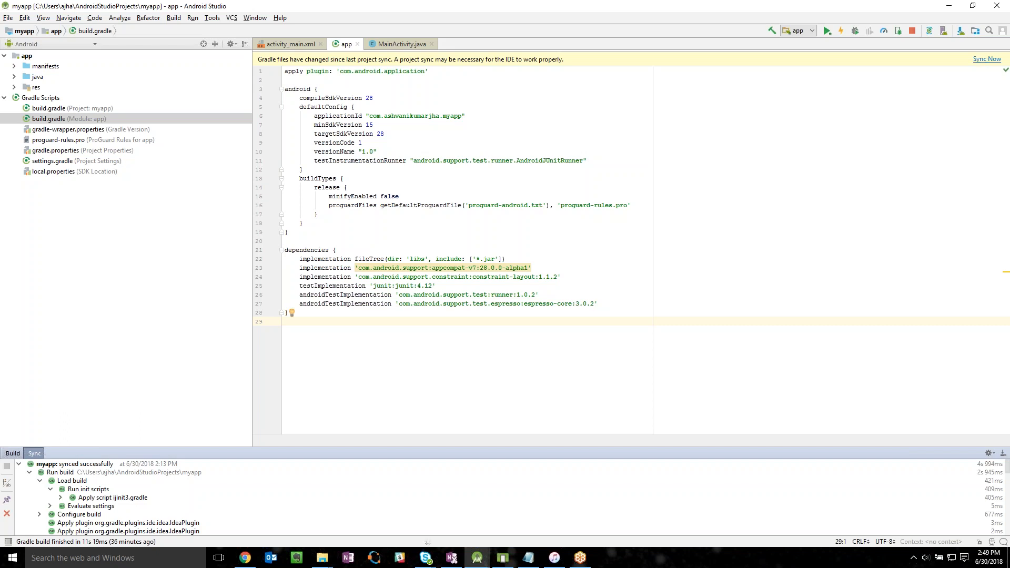
left_click(986, 58)
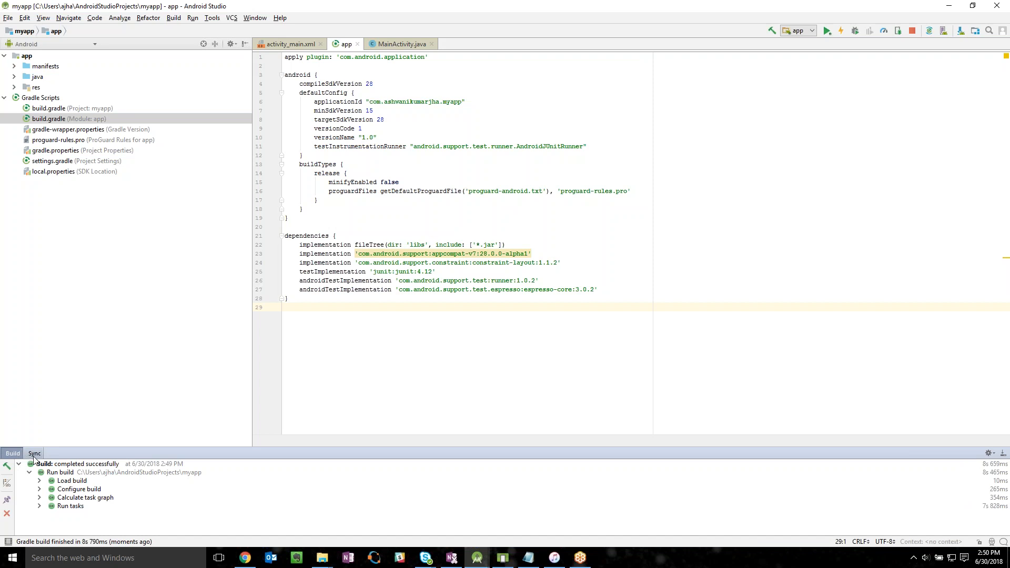
Check the build output, then view activity_main.xml in Design rendering Hello World!
left_click(33, 453)
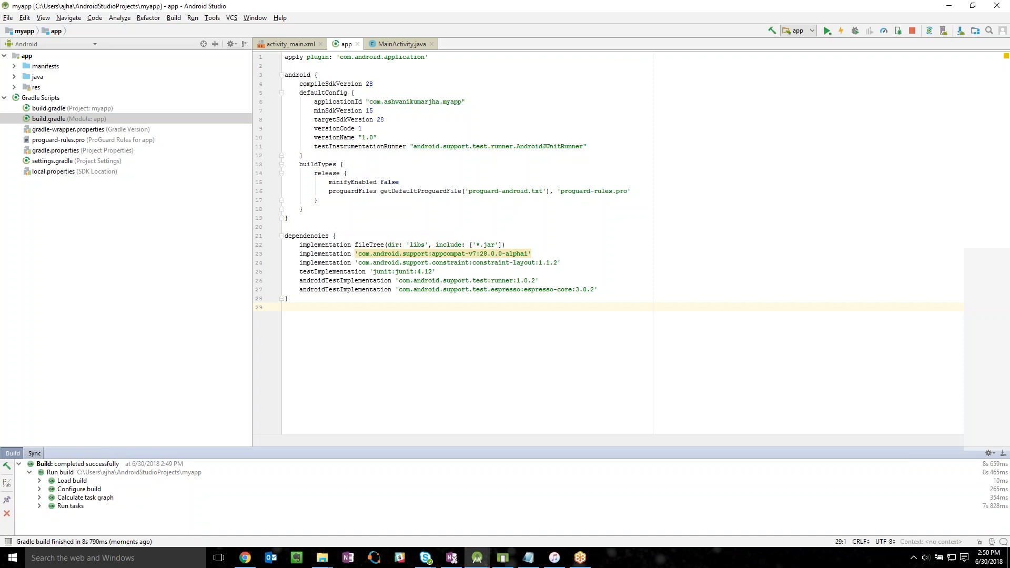
left_click(289, 44)
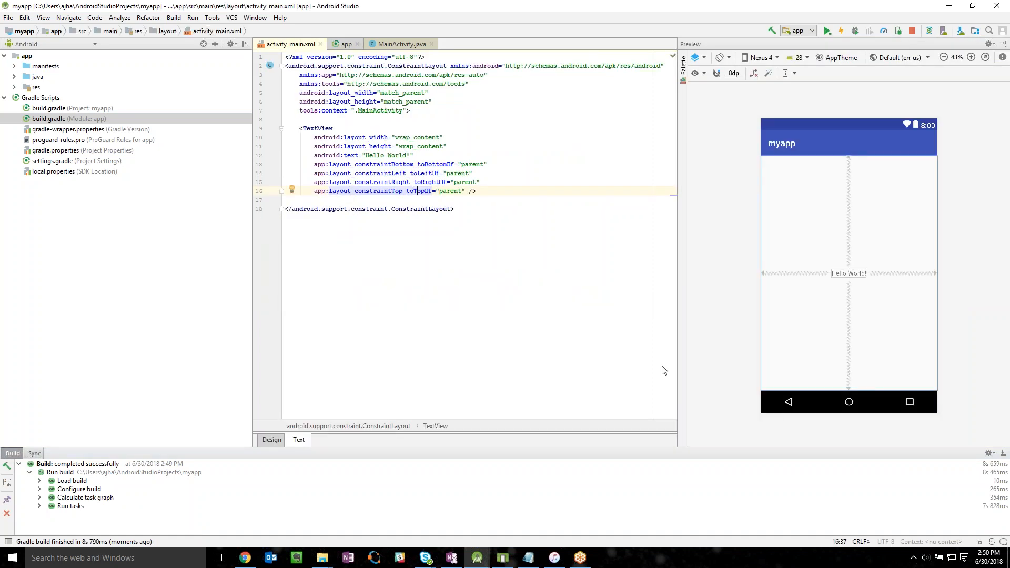
left_click(271, 440)
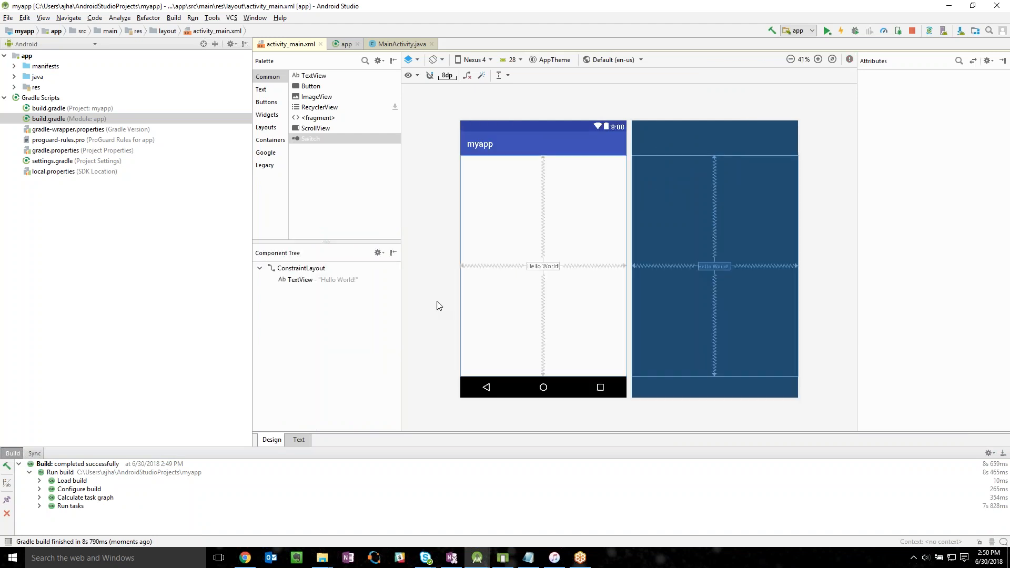